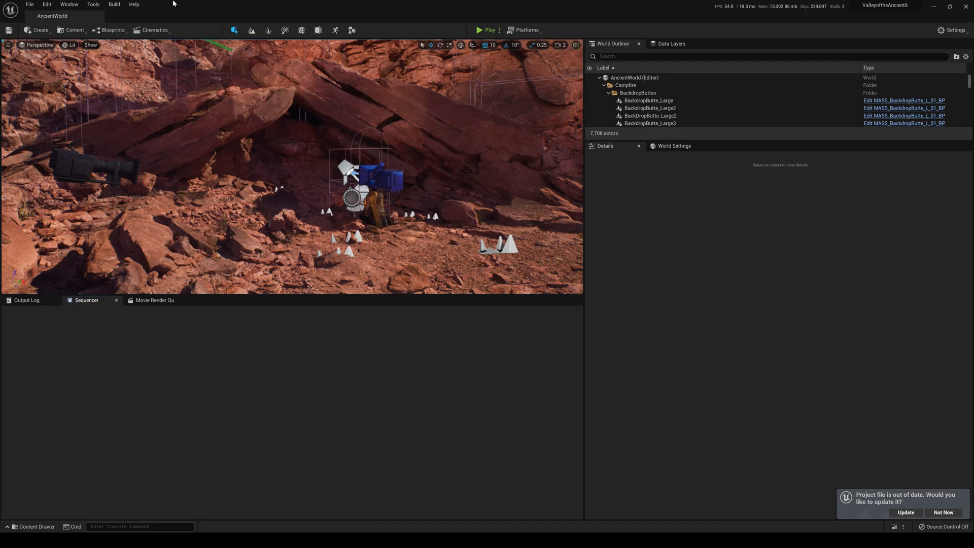
Enable 'Enable support for long paths (> 260 characters)' in Editor Preferences.
{"action": "left_click", "coordinate": [46, 5]}
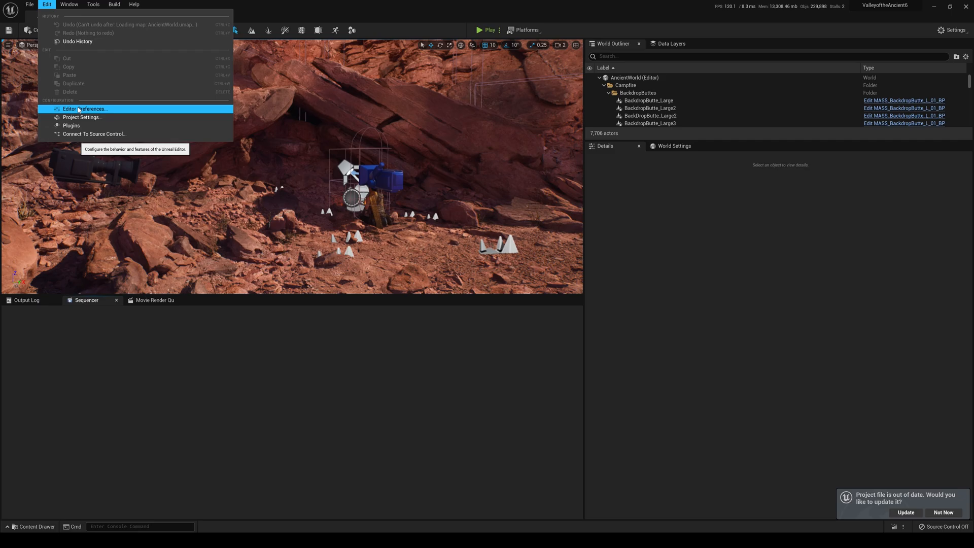
{"action": "left_click", "coordinate": [86, 108]}
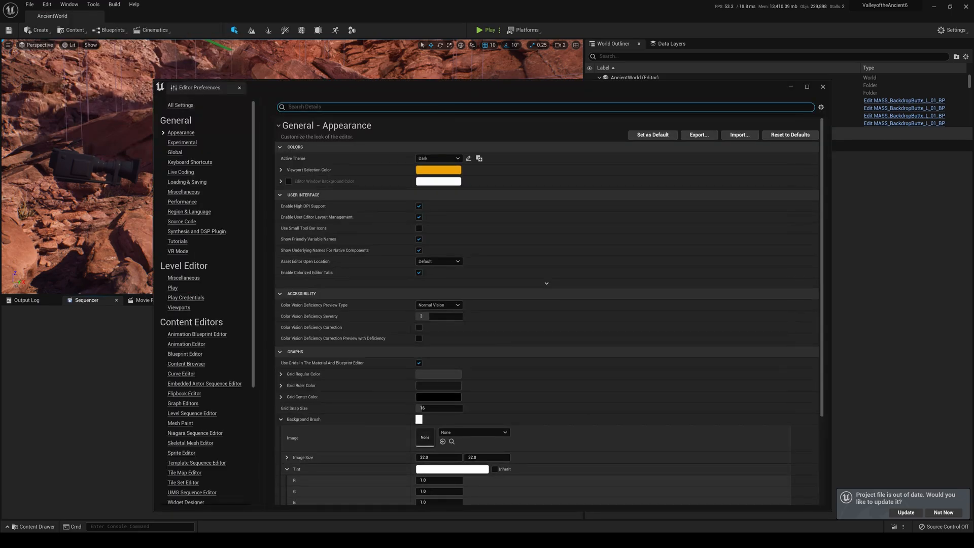
{"action": "type", "text": "long"}
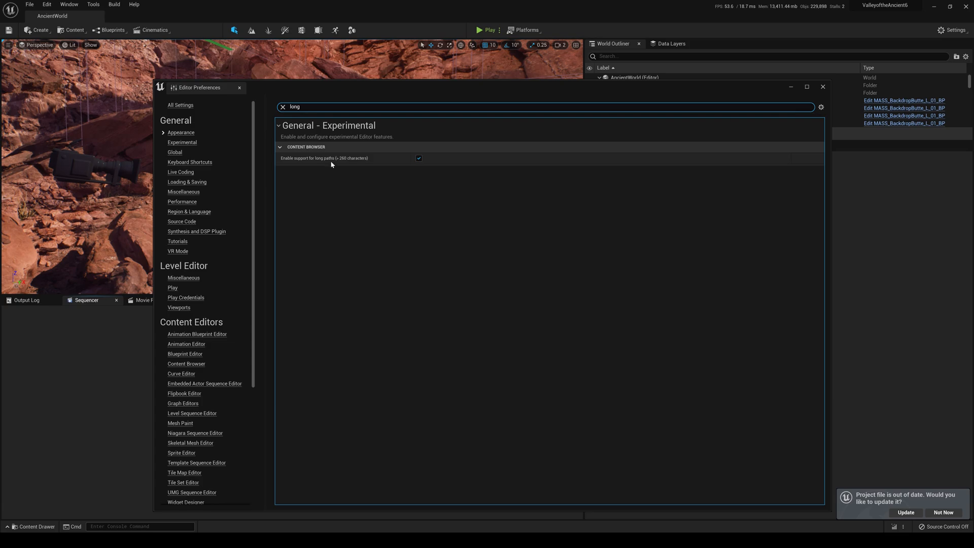
{"action": "mouse_move", "coordinate": [338, 168]}
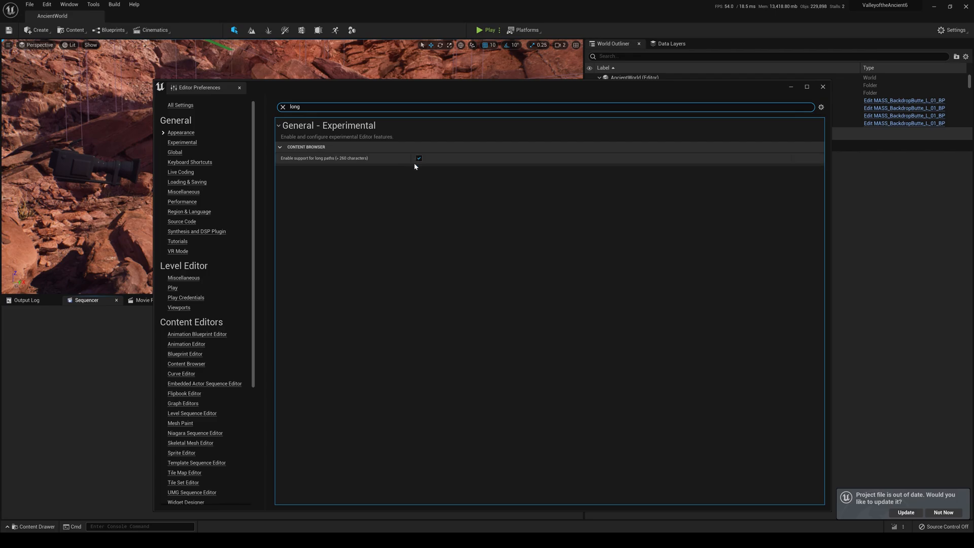
{"action": "left_click", "coordinate": [822, 86]}
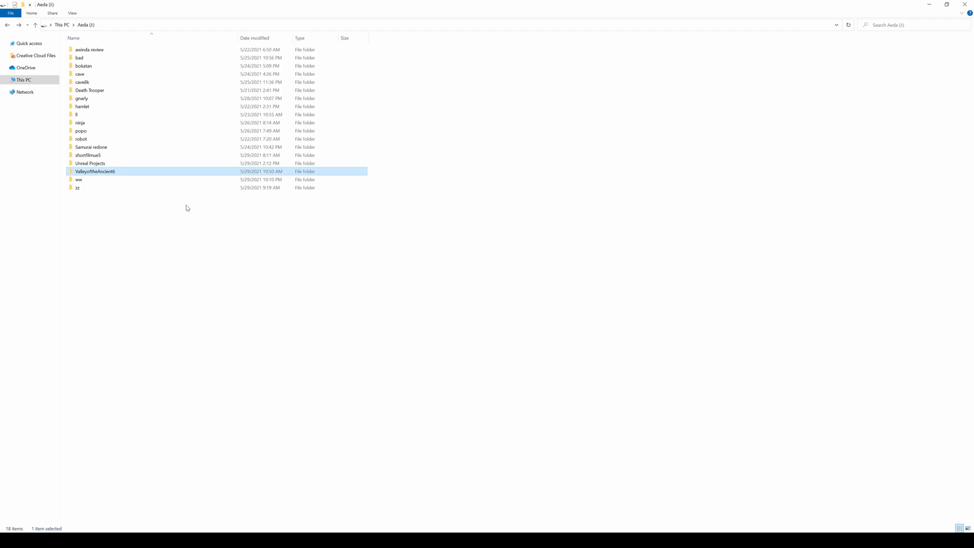
{"action": "mouse_move", "coordinate": [197, 243]}
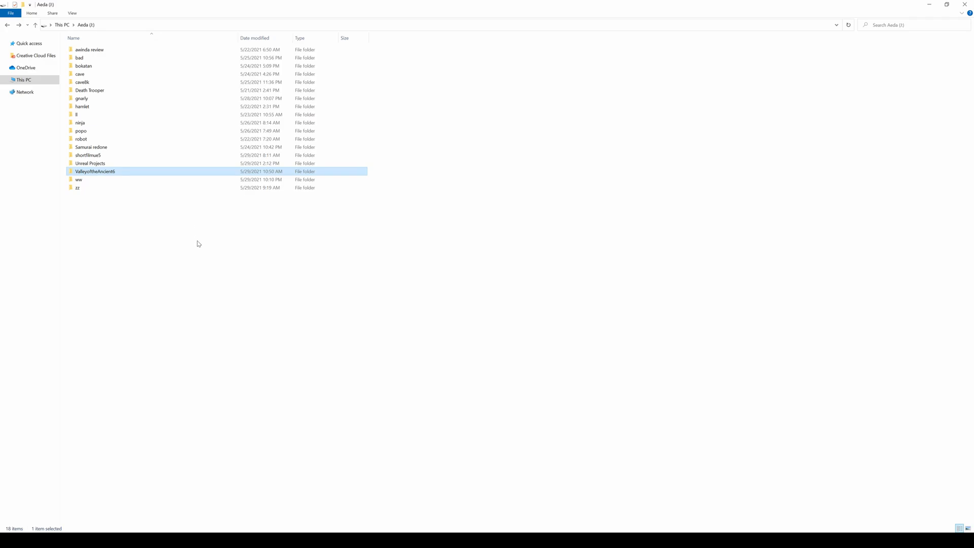
{"action": "mouse_move", "coordinate": [191, 242]}
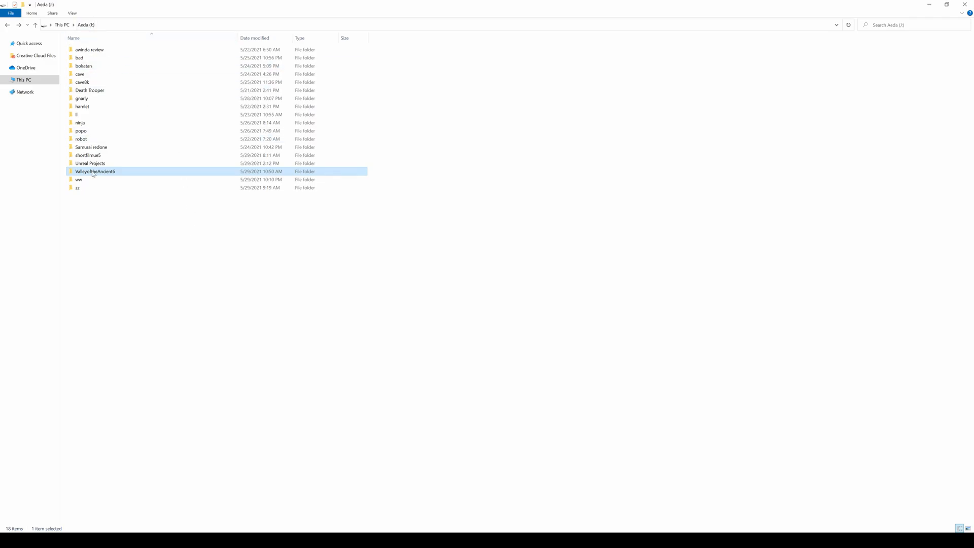
{"action": "mouse_move", "coordinate": [95, 172]}
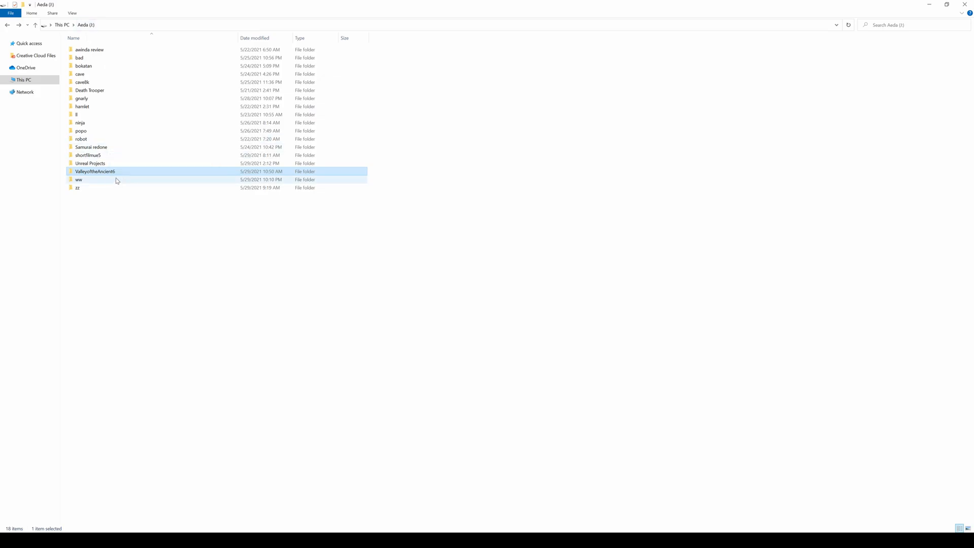
Browse the Aeda (I:) drive's top-level folders, then return to the Unreal Editor.
{"action": "double_click", "coordinate": [95, 172]}
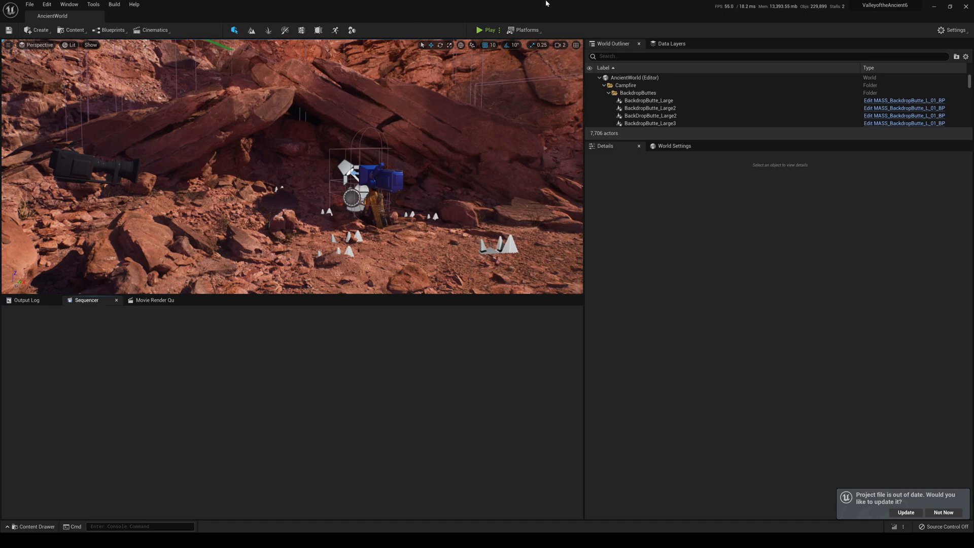
Package the project for Windows in Shipping, outputting to the Aeda drive root.
{"action": "left_click", "coordinate": [525, 30]}
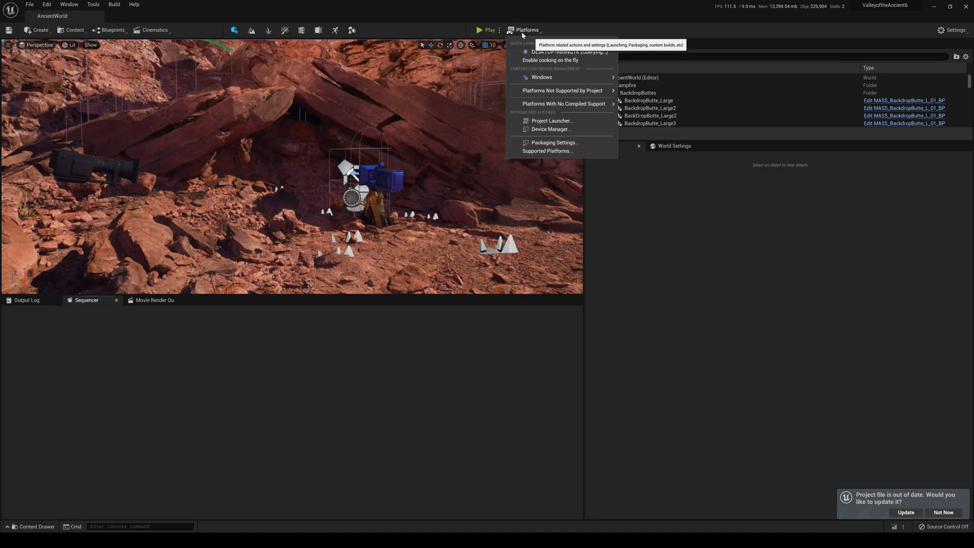
{"action": "mouse_move", "coordinate": [541, 77]}
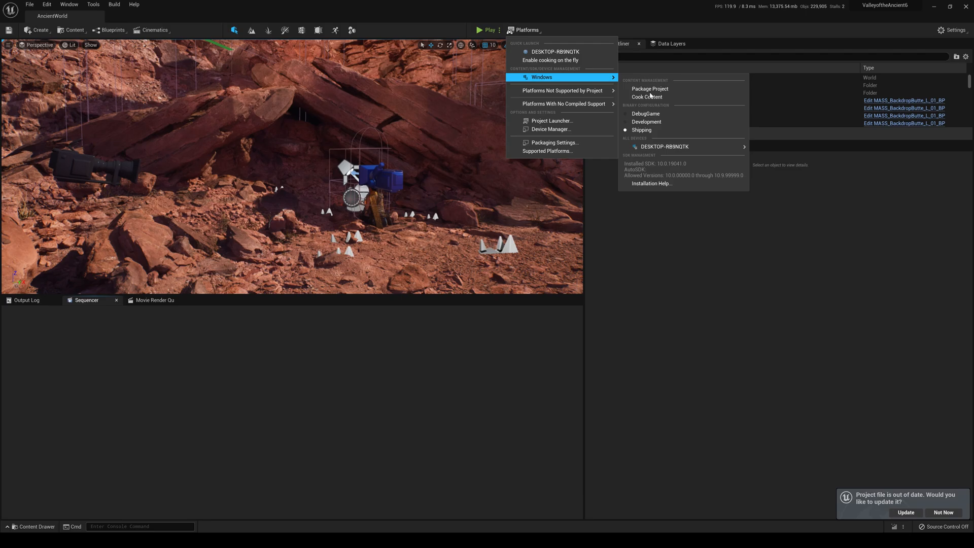
{"action": "mouse_move", "coordinate": [649, 89]}
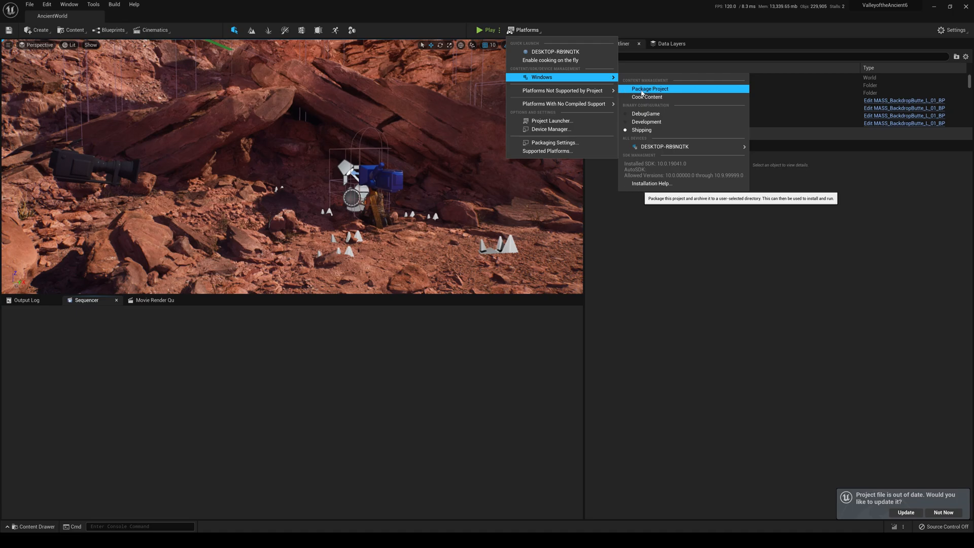
{"action": "left_click", "coordinate": [650, 89]}
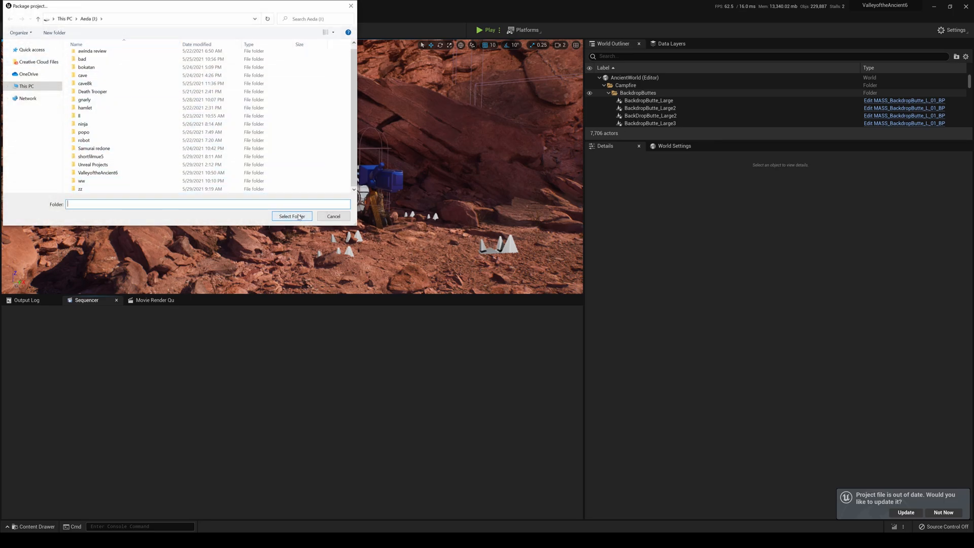
{"action": "left_click", "coordinate": [291, 216]}
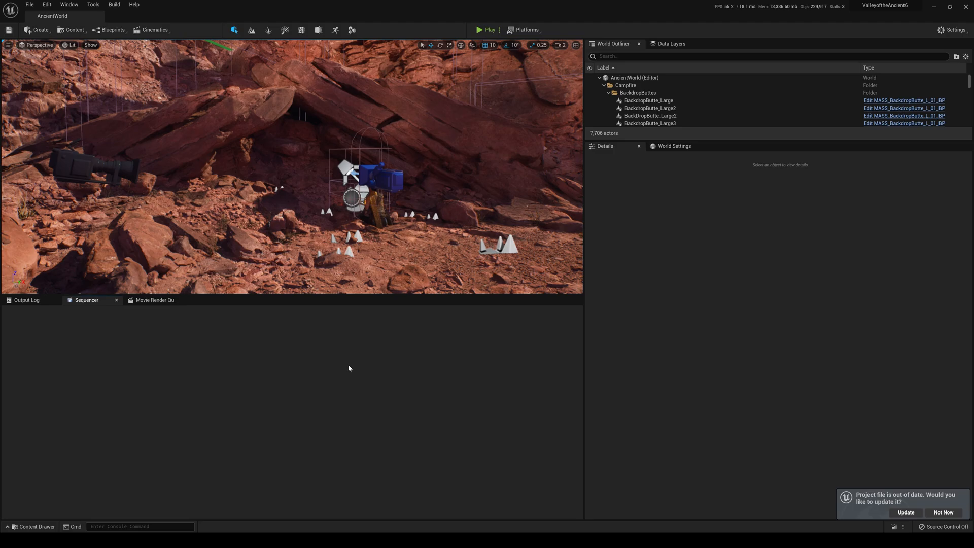
Review the Output Log confirming the successful Windows packaging, then open the Window menu.
{"action": "left_click", "coordinate": [26, 299]}
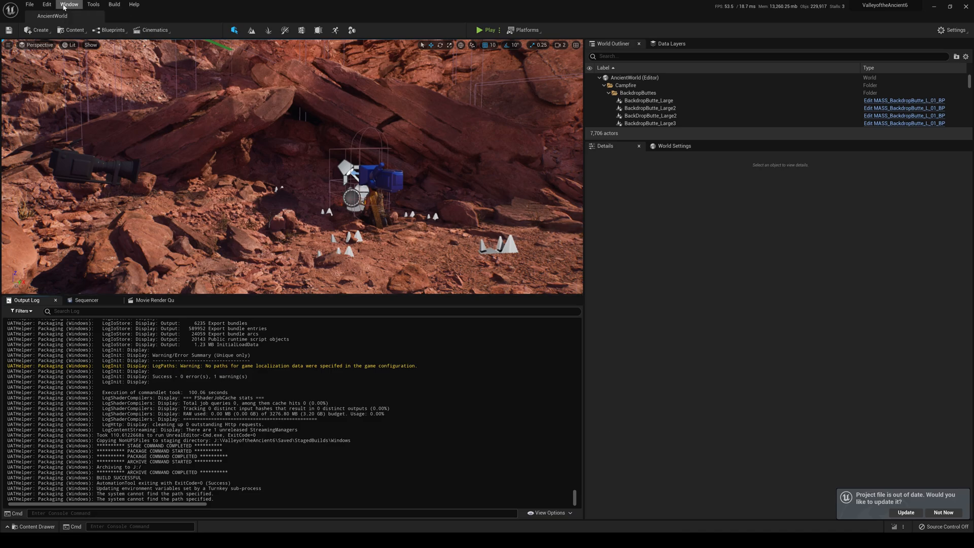
{"action": "left_click", "coordinate": [69, 5]}
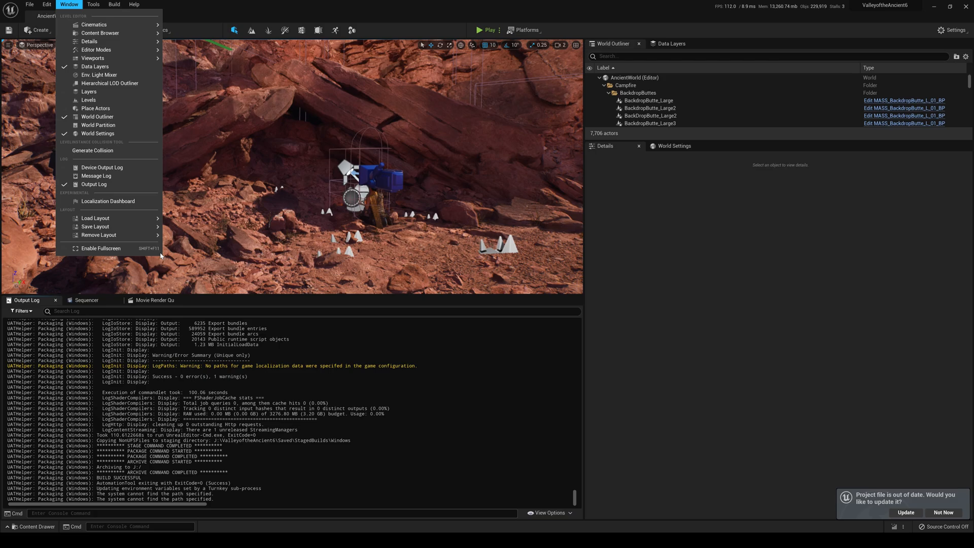
{"action": "mouse_move", "coordinate": [95, 218]}
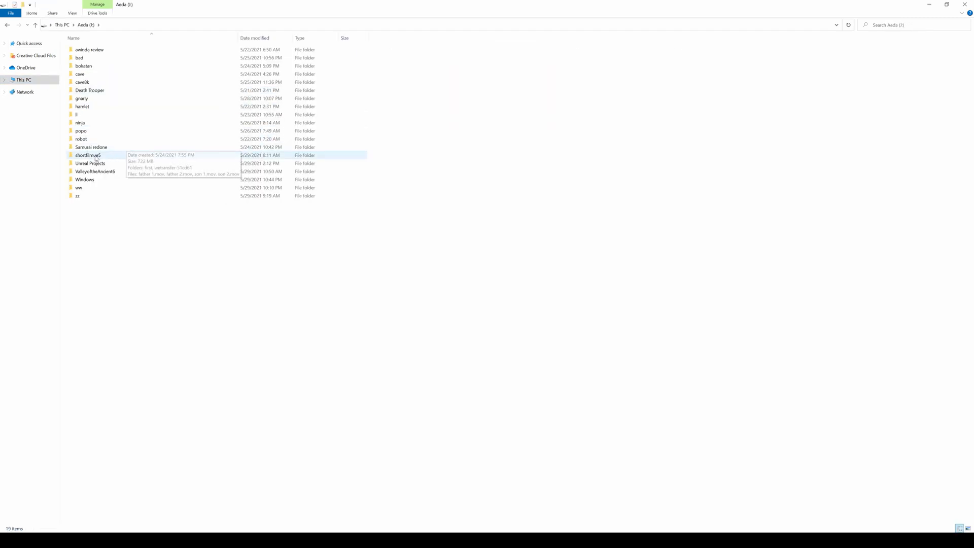
Open the packaged Windows folder on drive I: to view AncientGame.exe.
{"action": "double_click", "coordinate": [85, 180]}
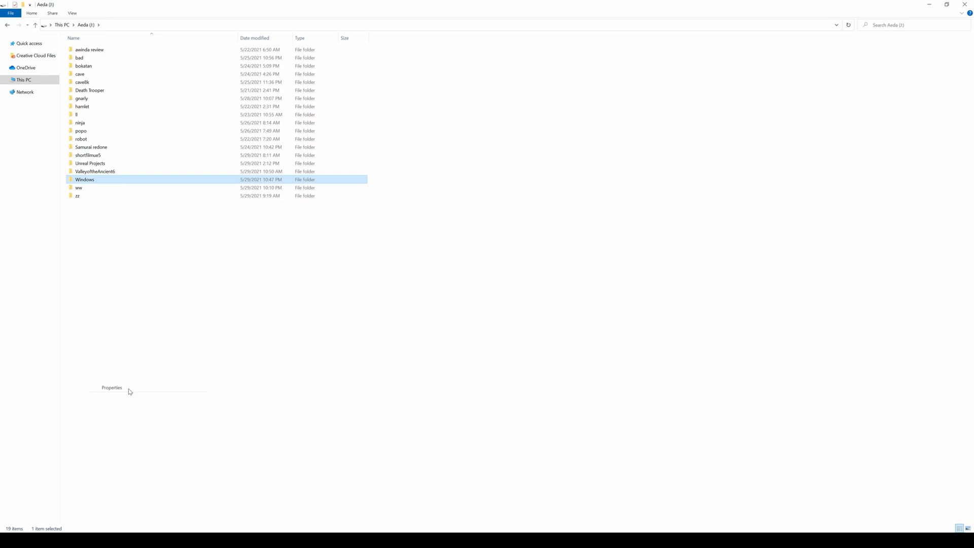
{"action": "left_click", "coordinate": [111, 388]}
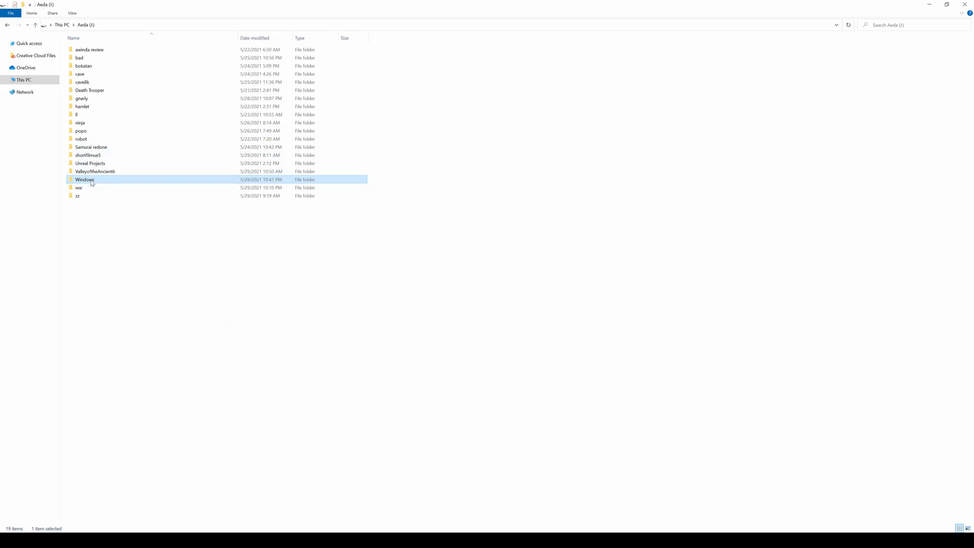
{"action": "double_click", "coordinate": [85, 180]}
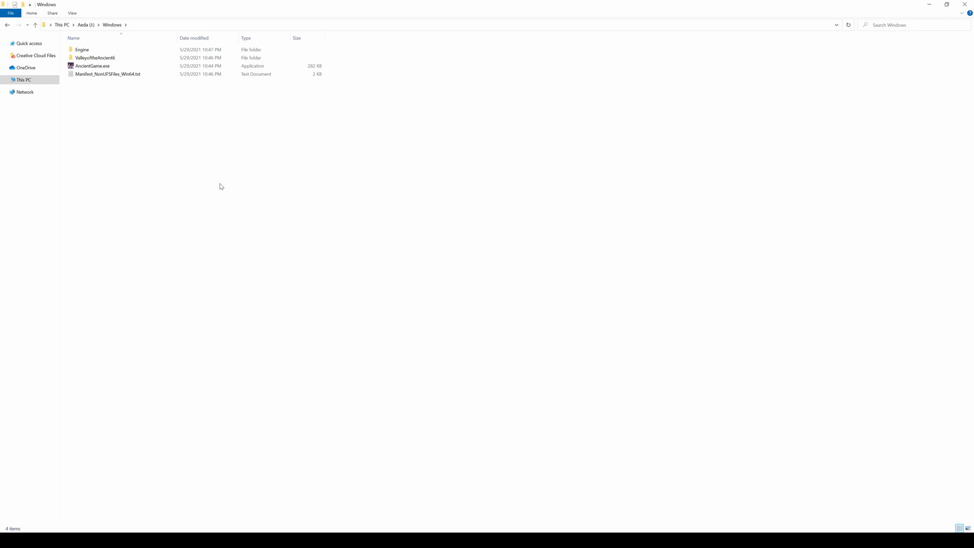
{"action": "mouse_move", "coordinate": [221, 185]}
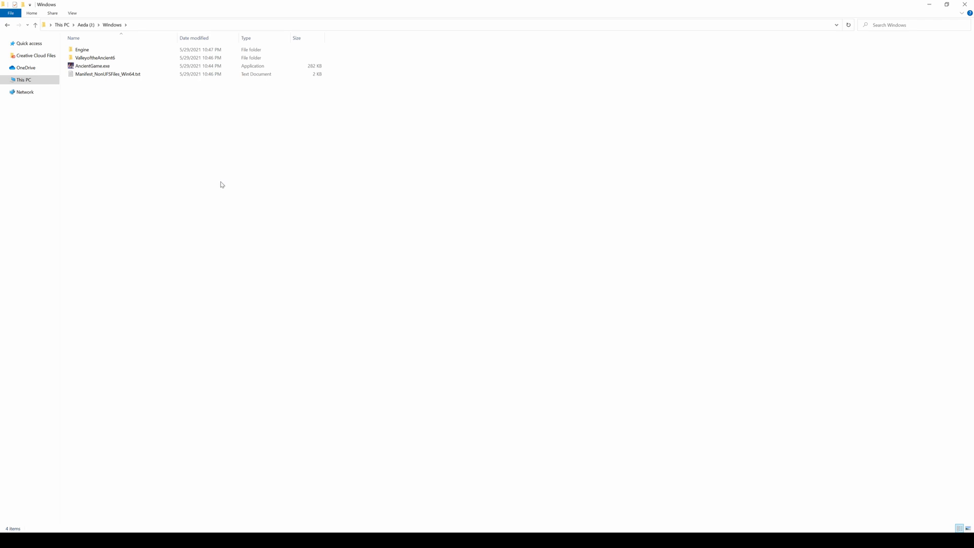